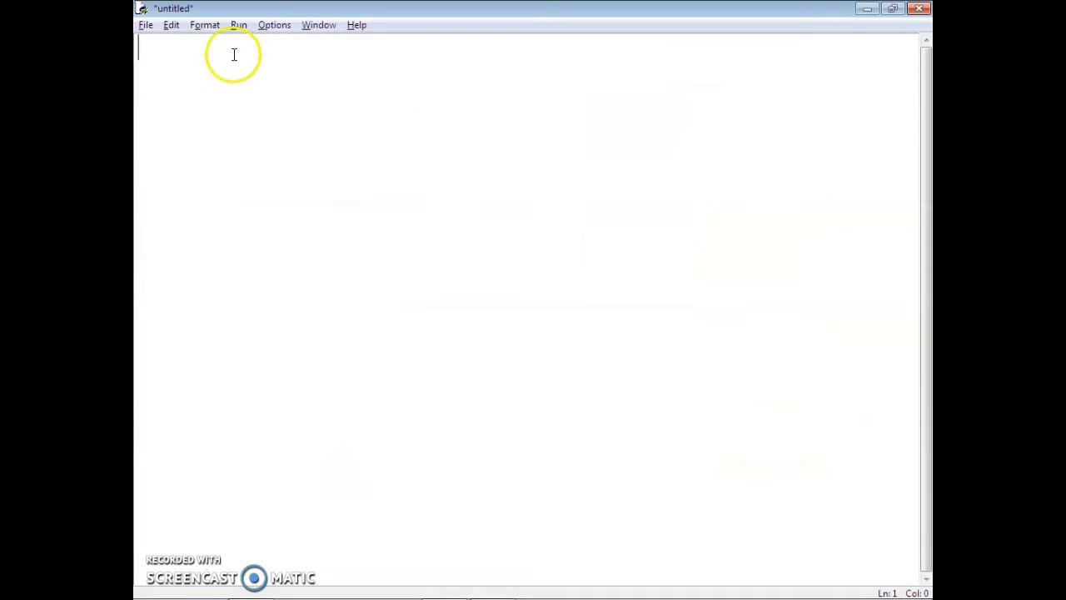
- Write a play() call and add a def play(): header above it
{"action": "type", "text": "pplay"}
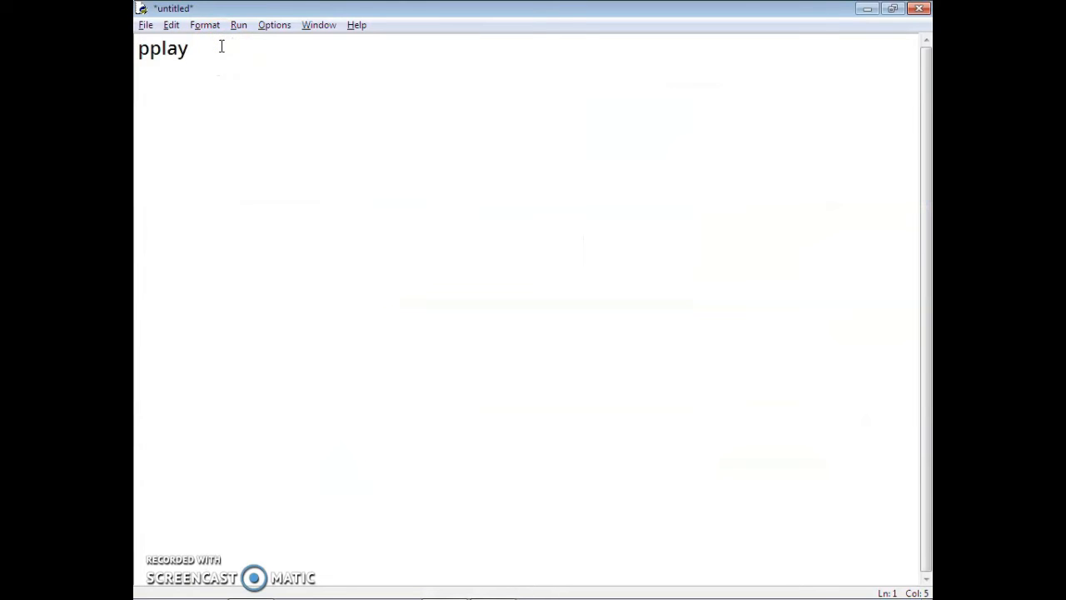
{"action": "key", "text": "Backspace"}
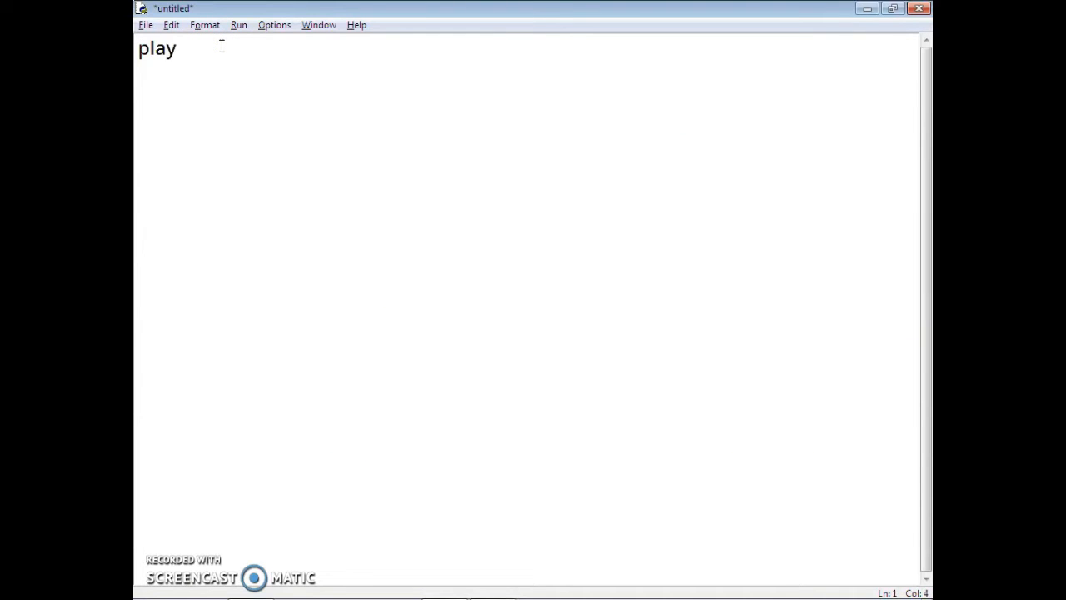
{"action": "type", "text": "()"}
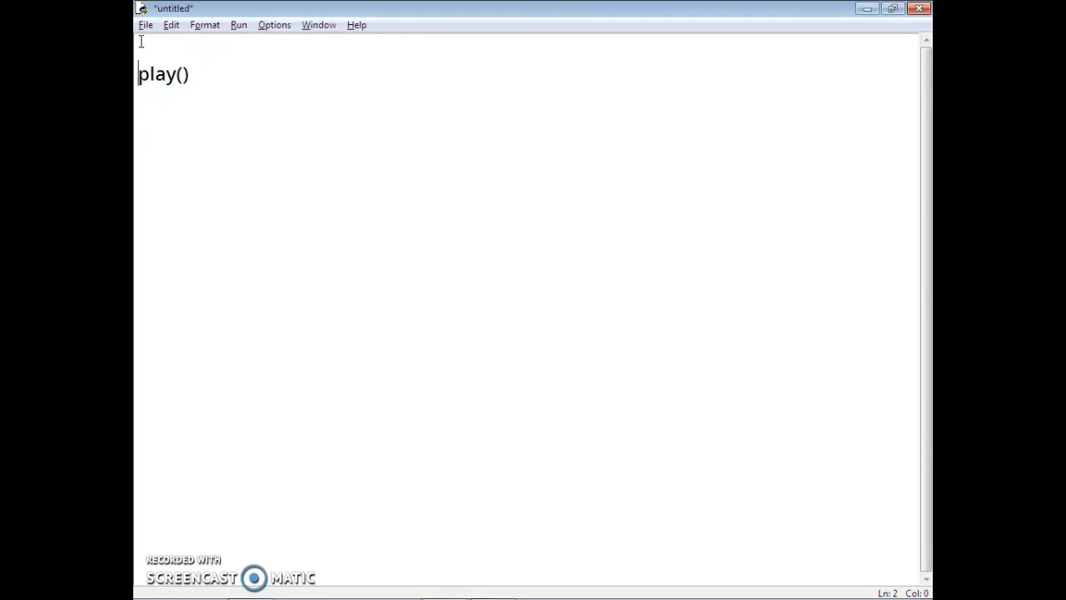
{"action": "type", "text": "def pl"}
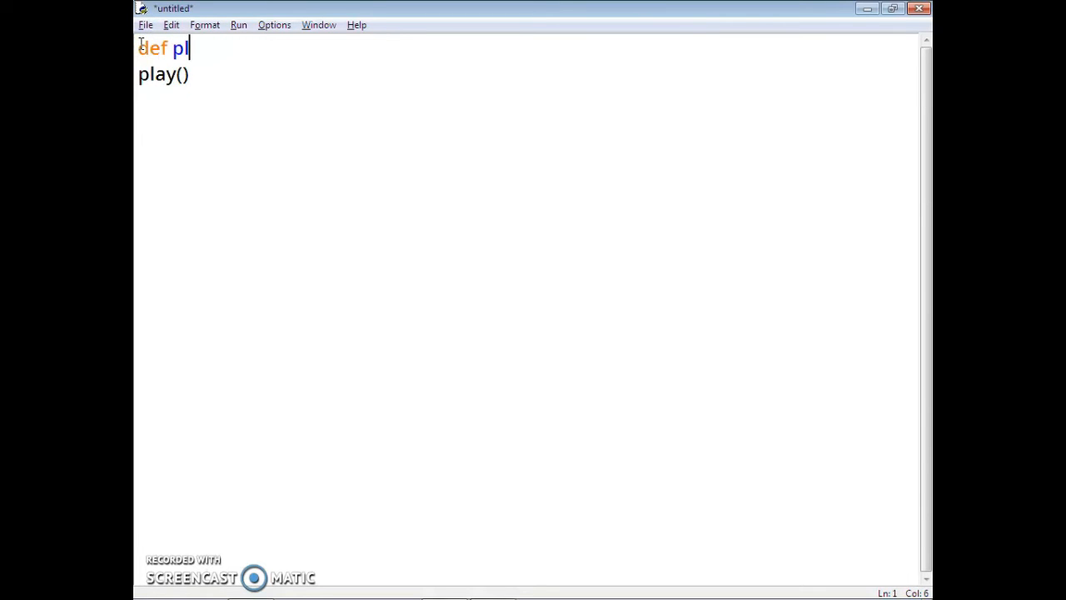
{"action": "type", "text": "ay():"}
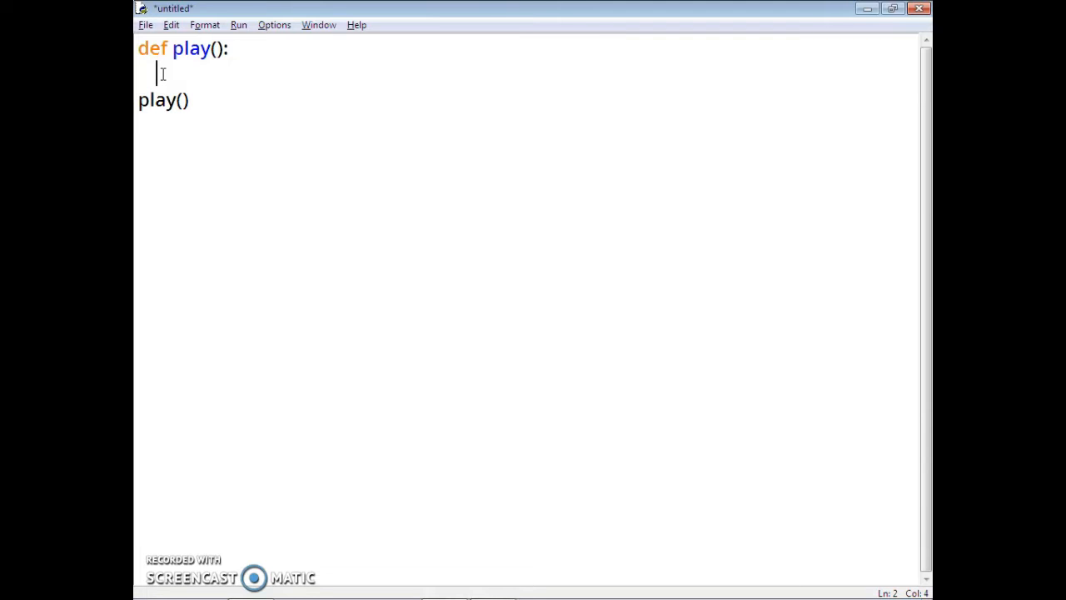
- Add p1name and p2name input prompts for both players, then pp1=0 and pp2=0
{"action": "type", "text": "p1name=input(\"Player 1 , Enter your name : \")"}
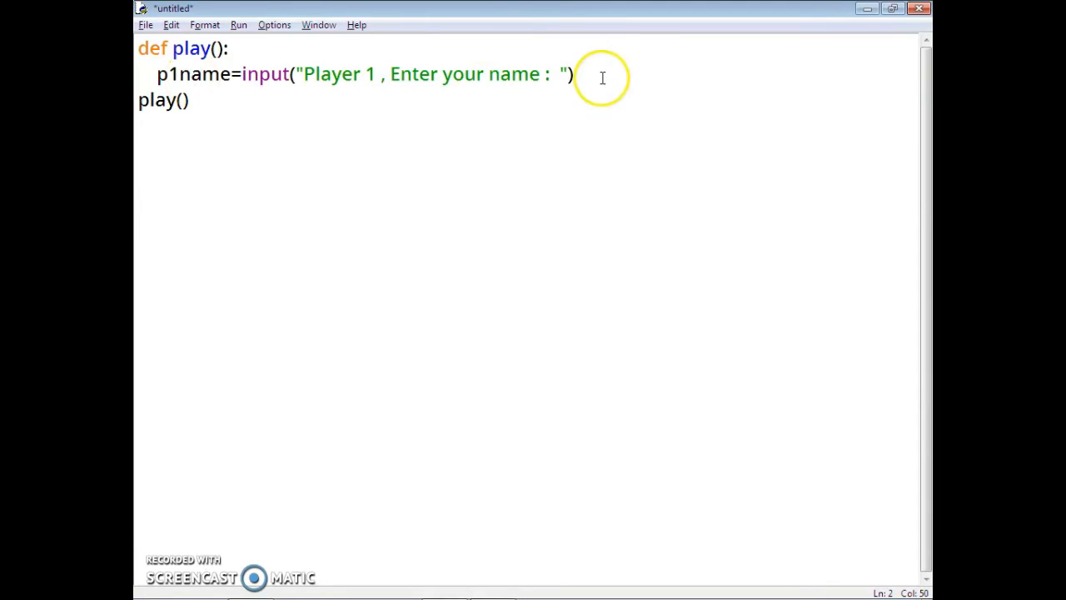
{"action": "key", "text": "Return"}
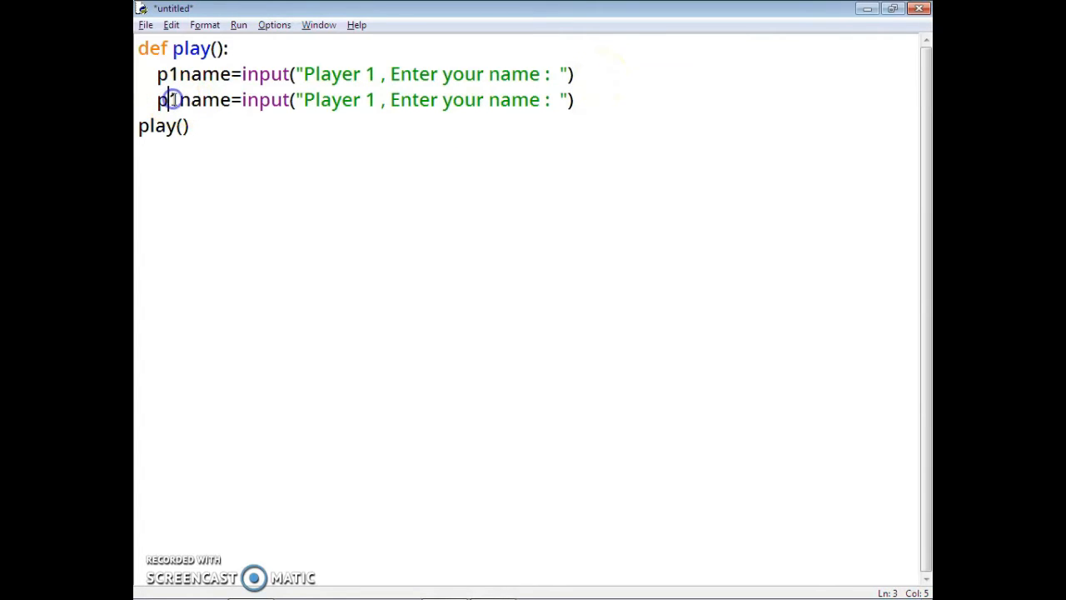
{"action": "type", "text": "2"}
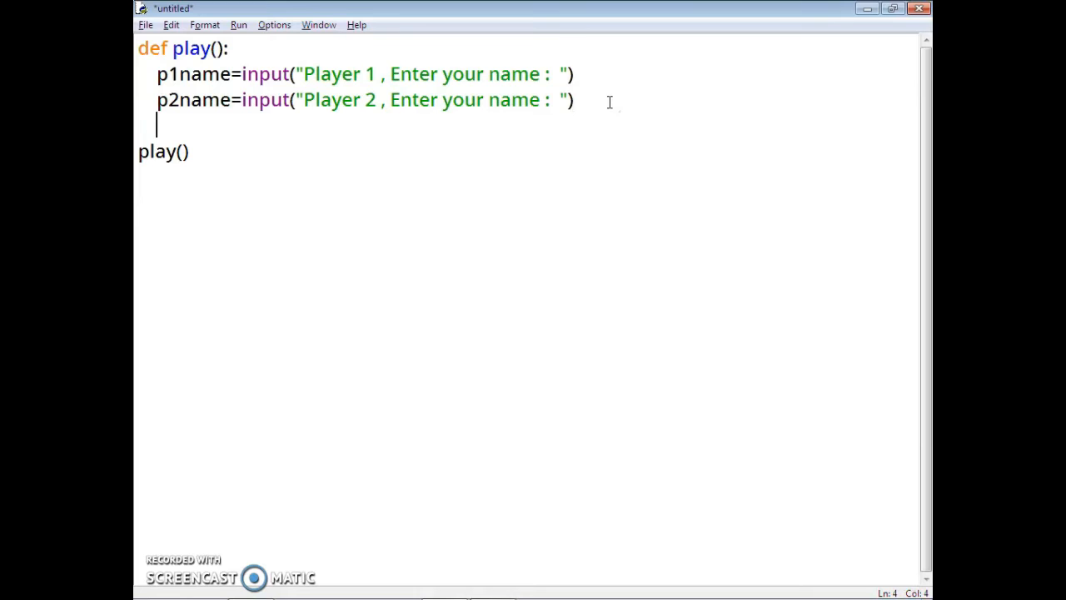
{"action": "type", "text": "pp1=0"}
{"action": "type", "text": "pp2=0"}
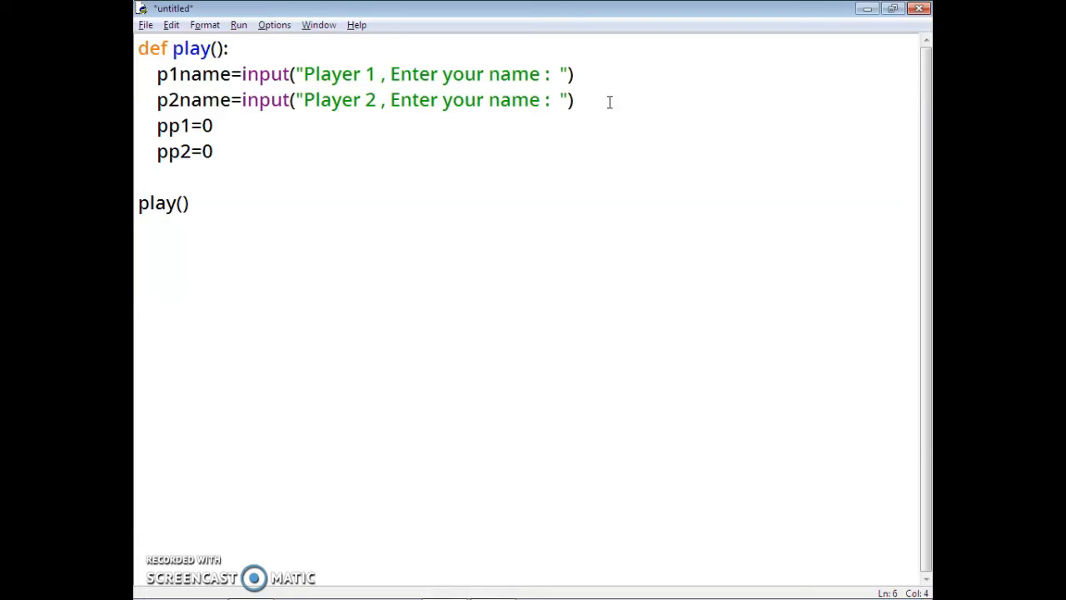
- Add turn=0 after the point counters and return to the end of that line
{"action": "type", "text": "turn"}
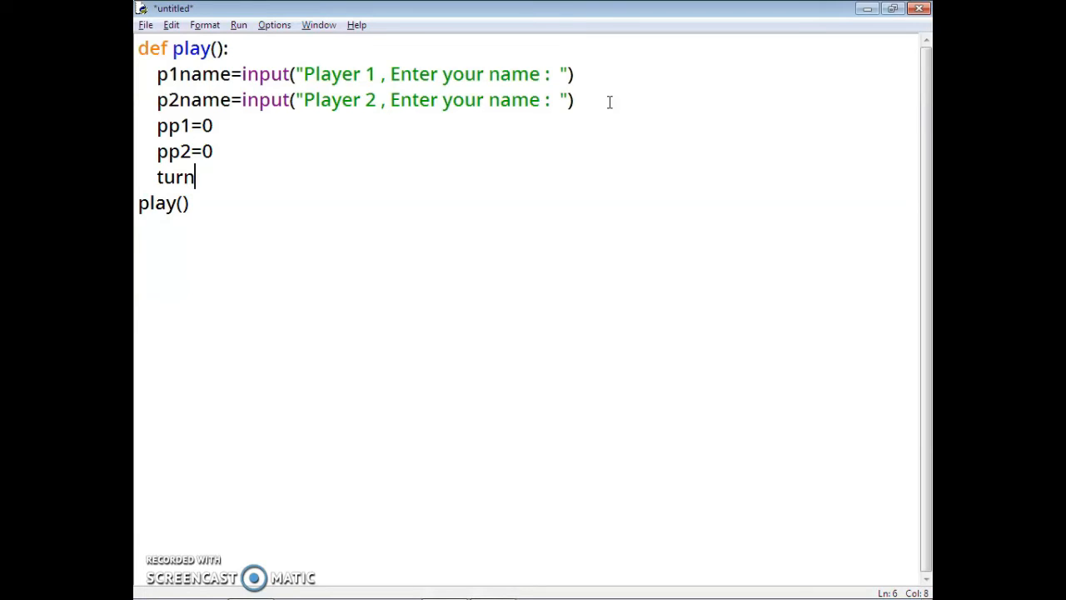
{"action": "type", "text": "=0"}
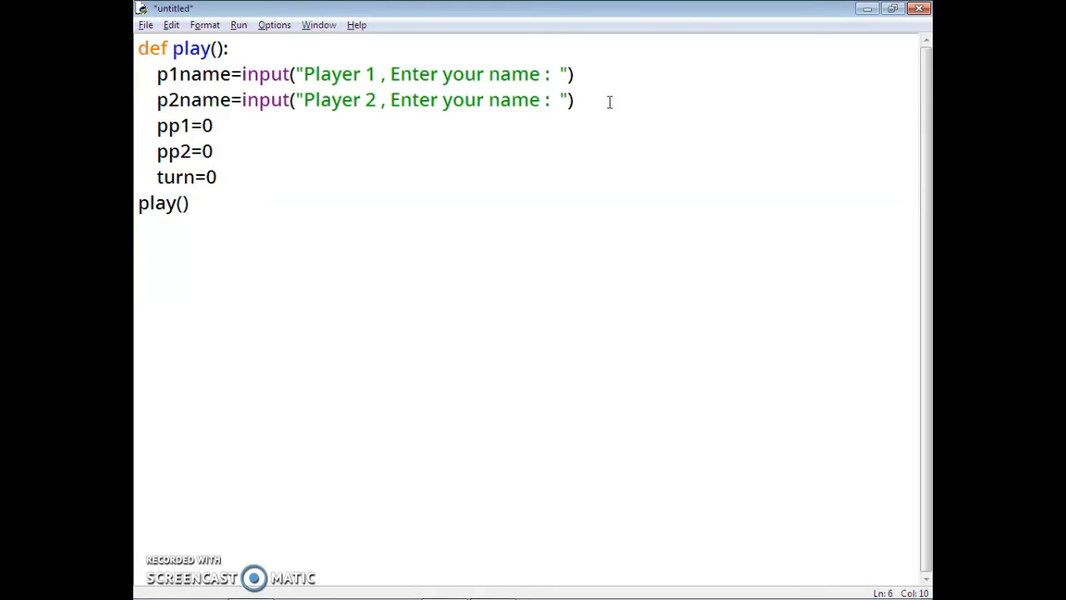
{"action": "left_click", "coordinate": [215, 176]}
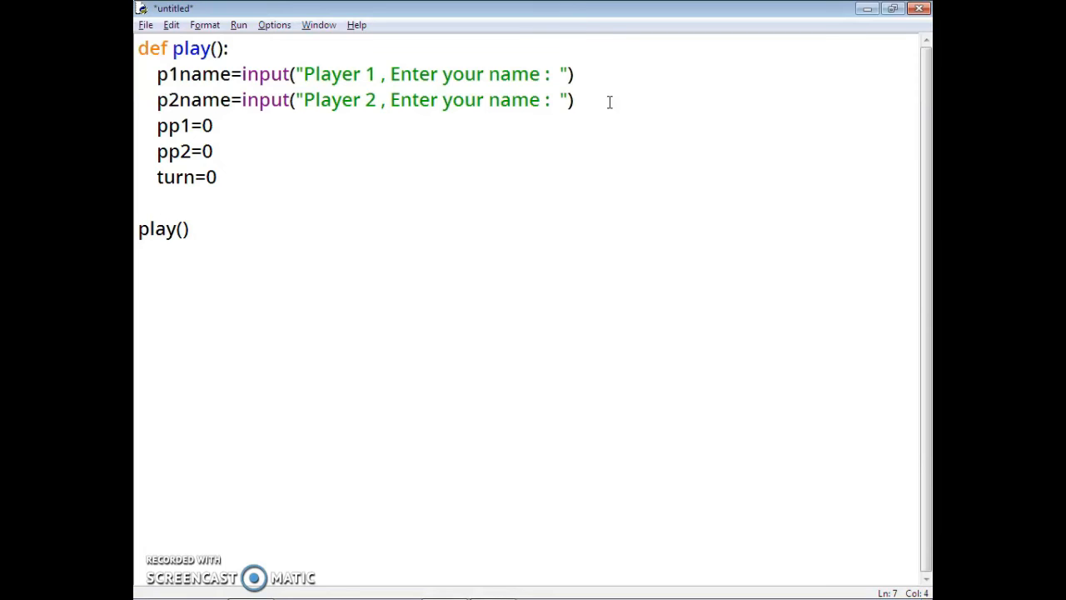
- Add a while(1): loop header after turn=0 and start its indented body
{"action": "key", "text": "Return"}
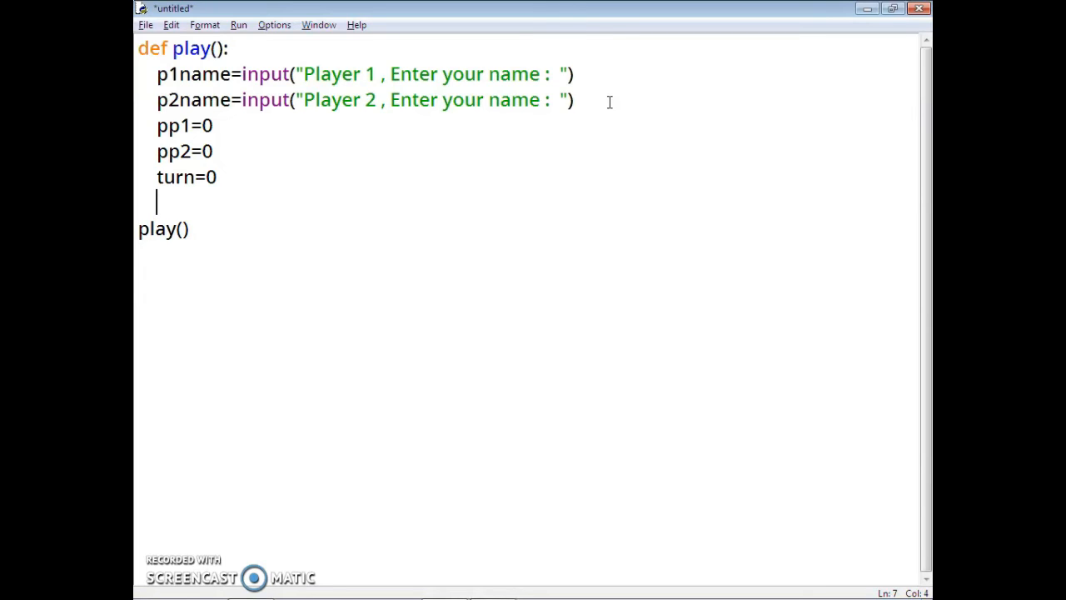
{"action": "type", "text": "wh"}
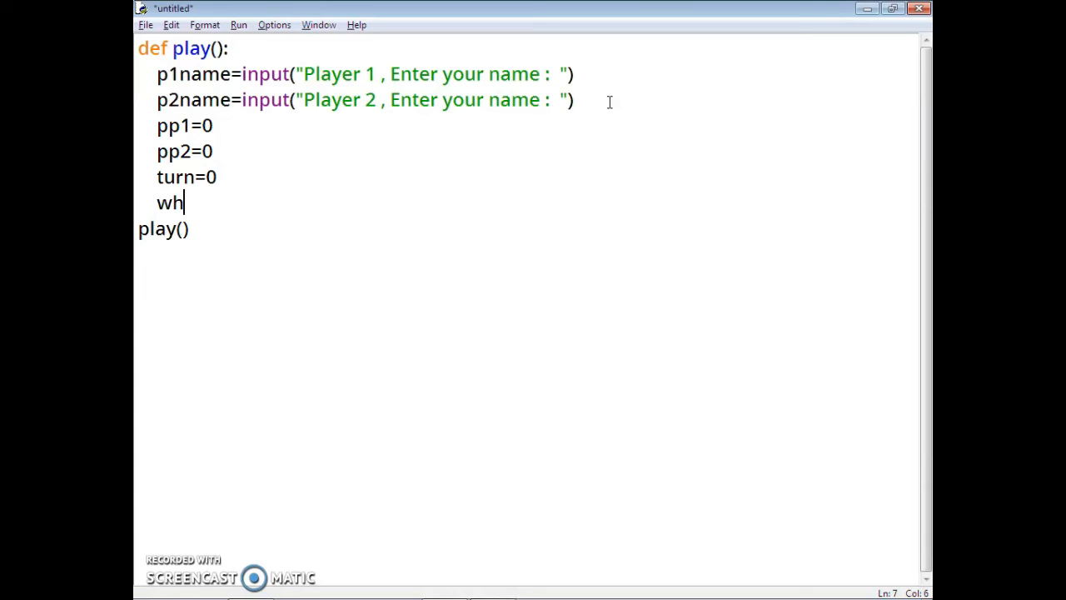
{"action": "type", "text": "ile"}
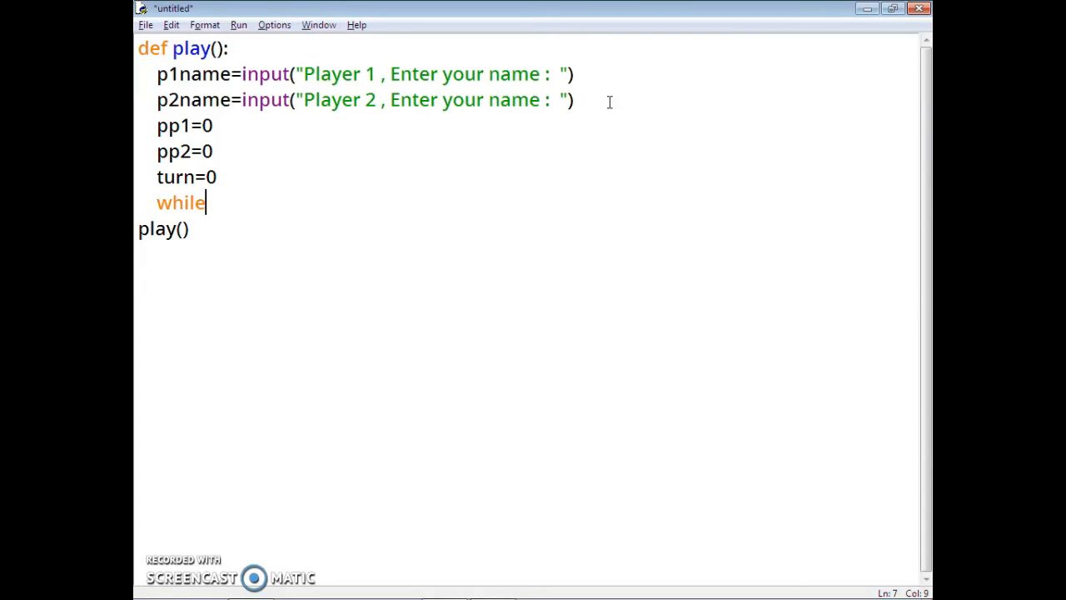
{"action": "type", "text": "(1"}
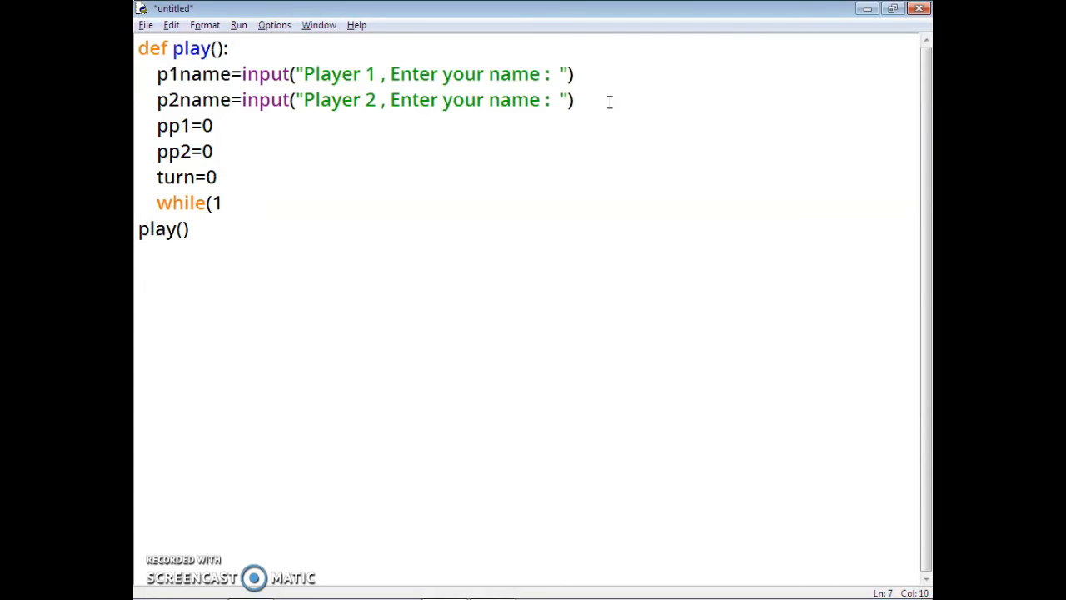
{"action": "type", "text": "):"}
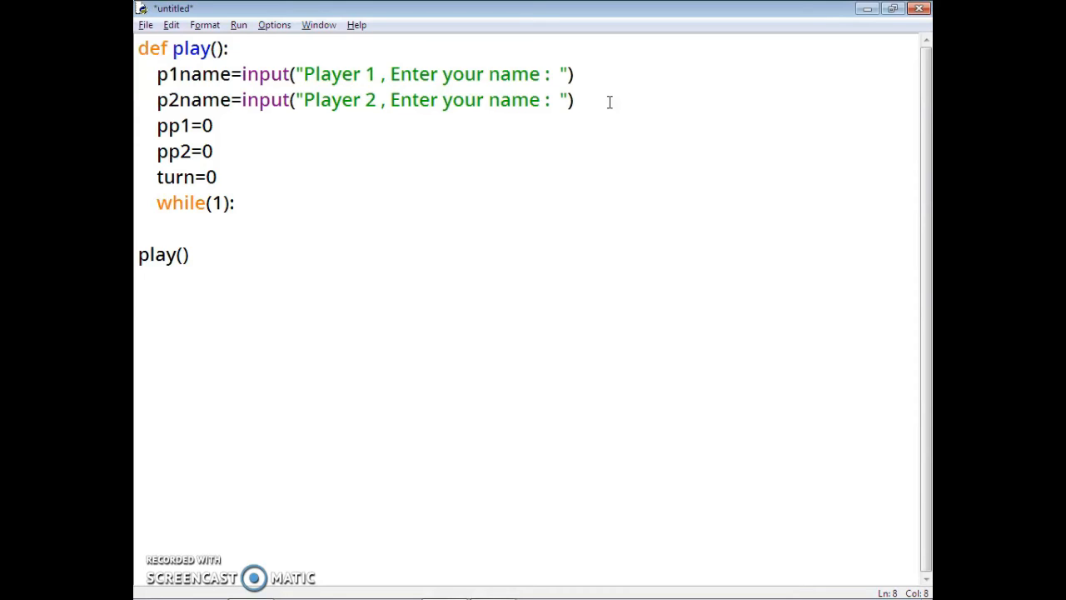
{"action": "key", "text": "Return"}
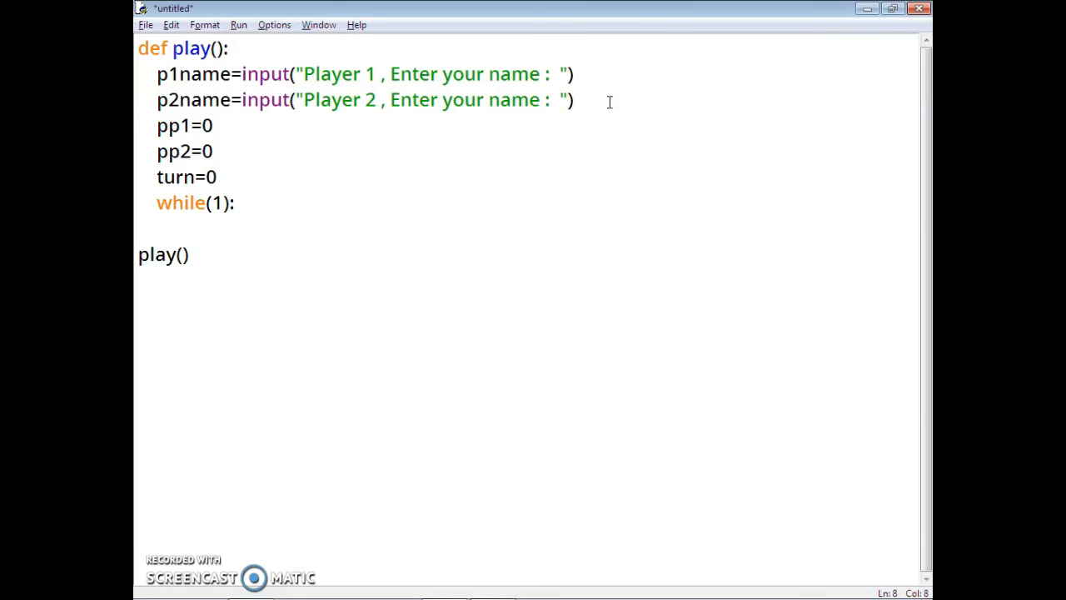
- Inside the loop, store choose() in picked_word
{"action": "type", "text": "picked"}
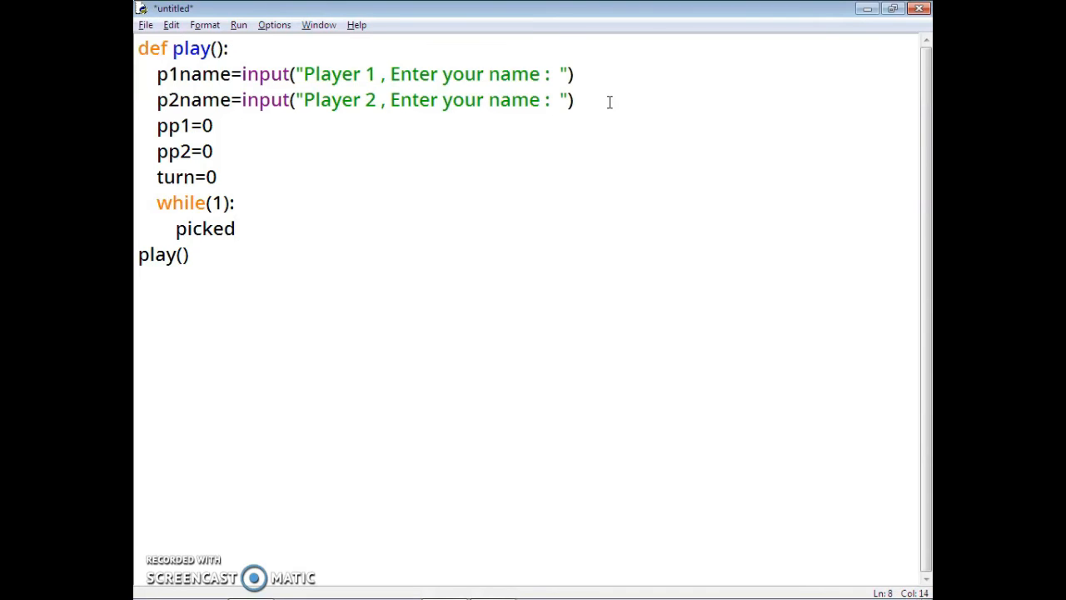
{"action": "type", "text": "_word"}
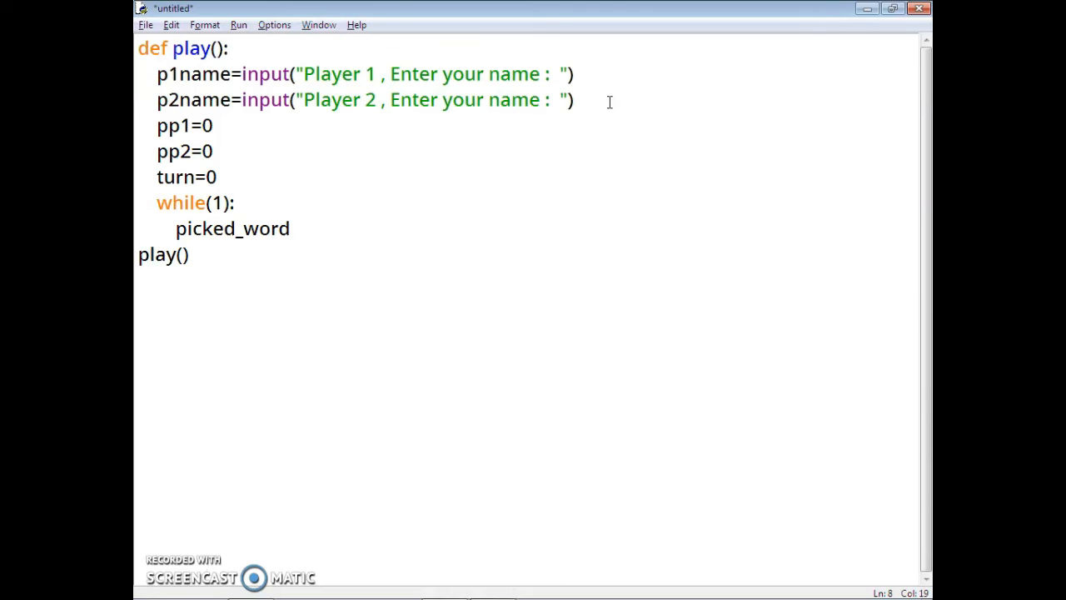
{"action": "type", "text": "="}
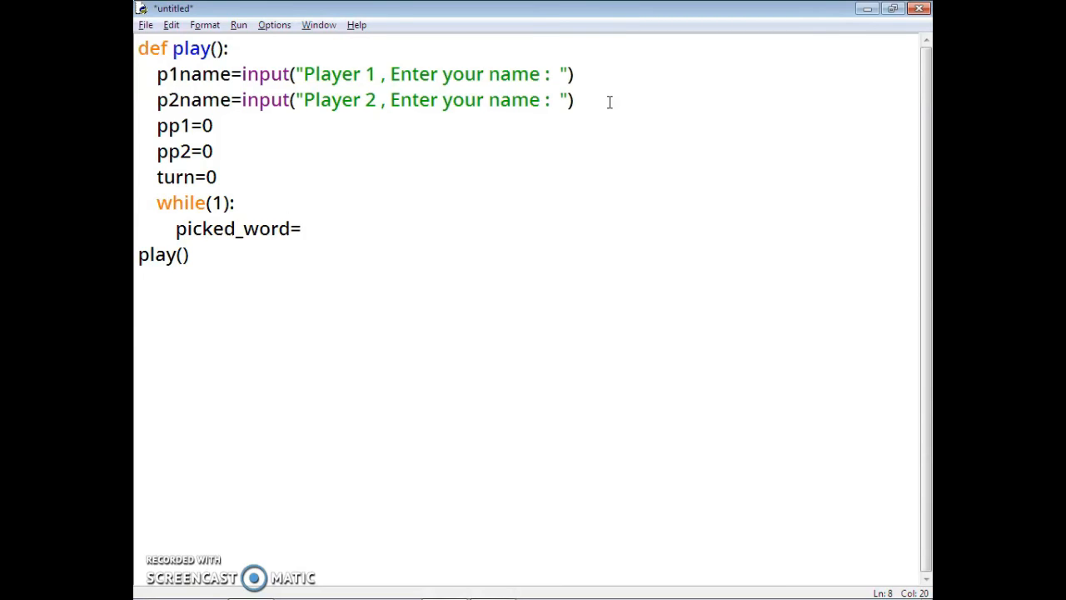
{"action": "type", "text": "choose("}
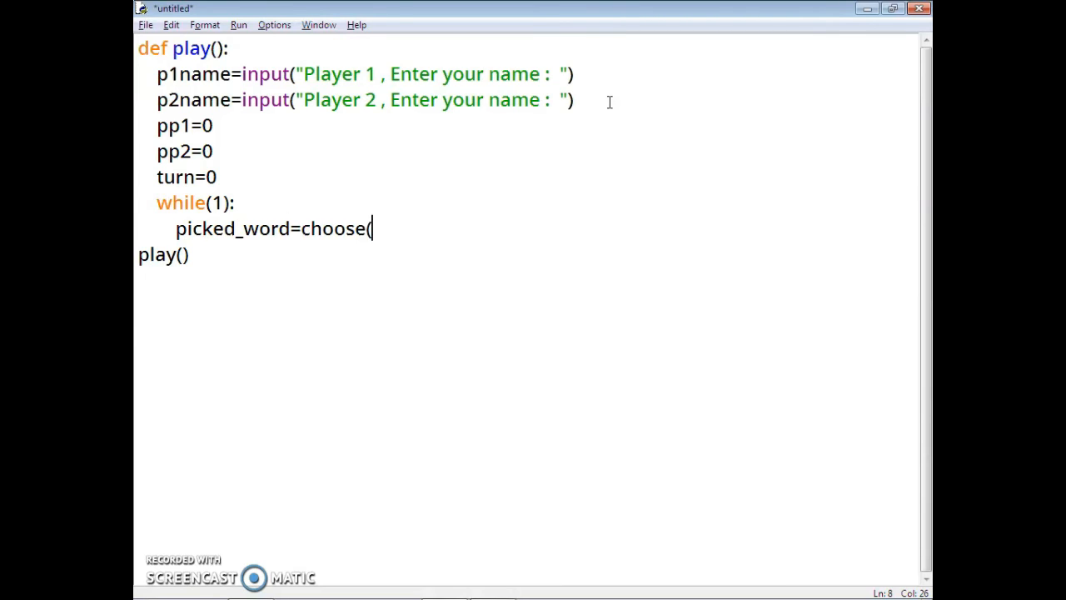
{"action": "type", "text": ")"}
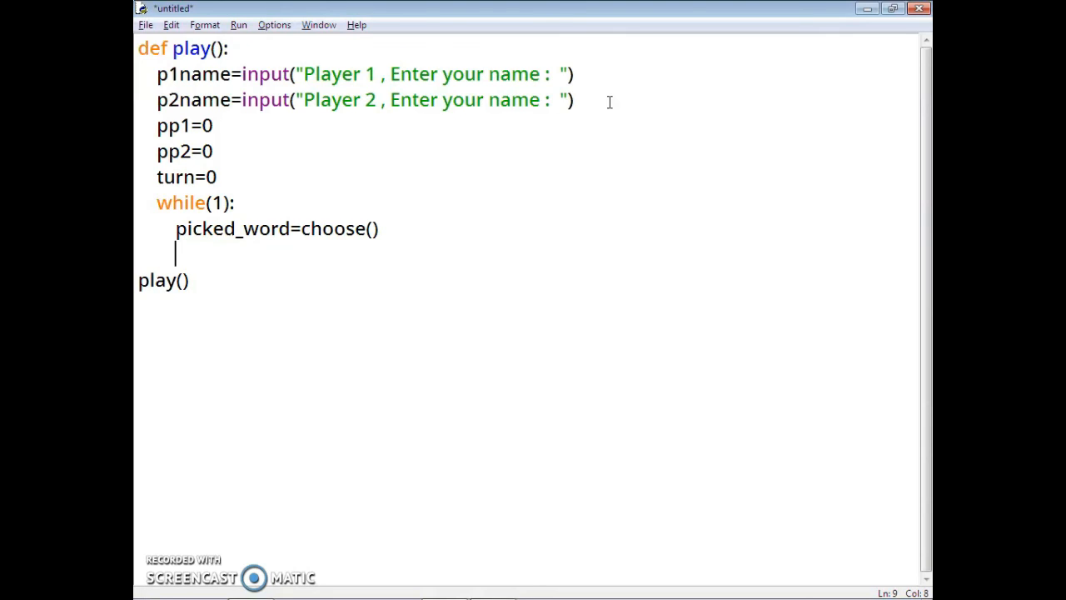
- Jumble picked_word into qn with jumble() and print qn
{"action": "type", "text": "qn"}
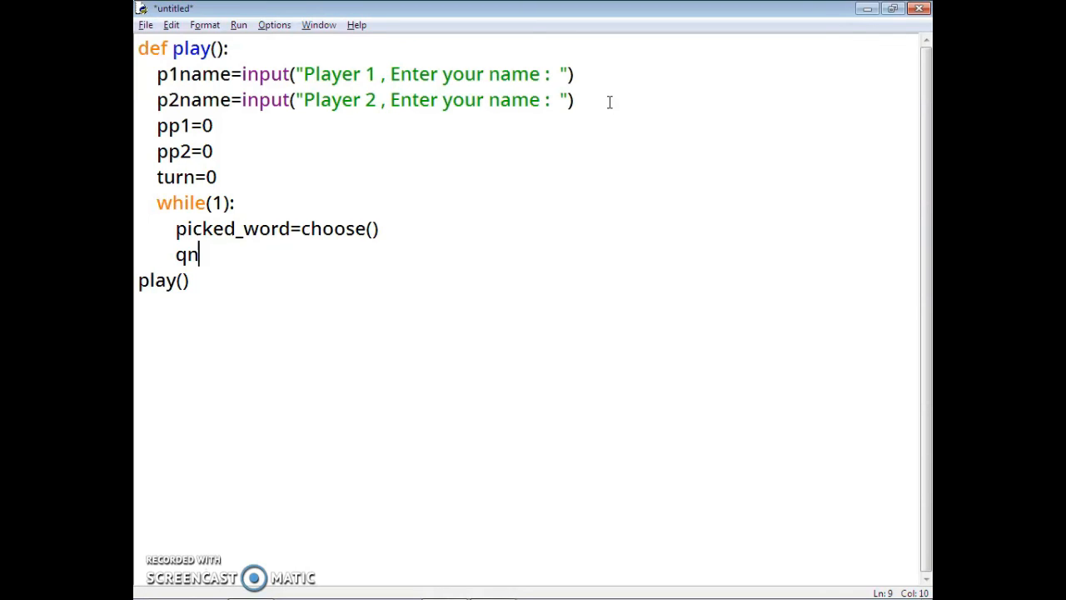
{"action": "type", "text": "=jumb"}
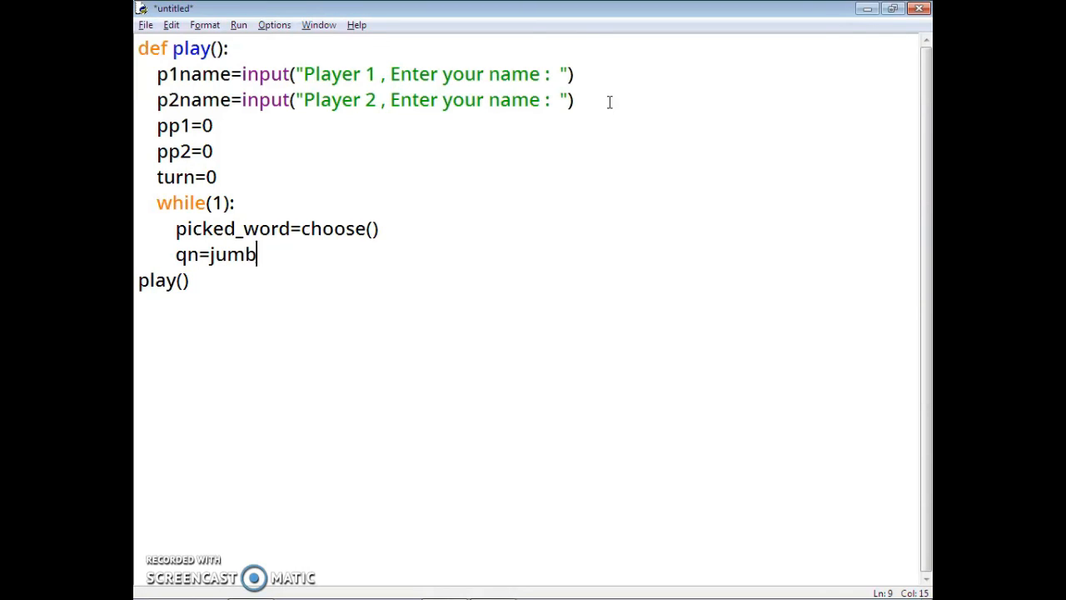
{"action": "type", "text": "le"}
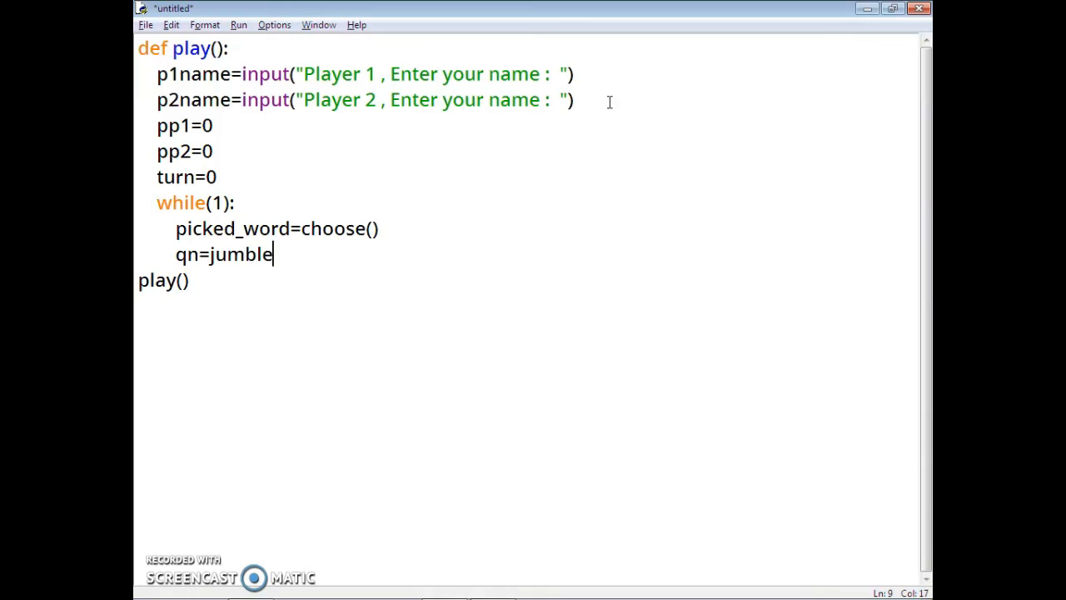
{"action": "type", "text": "("}
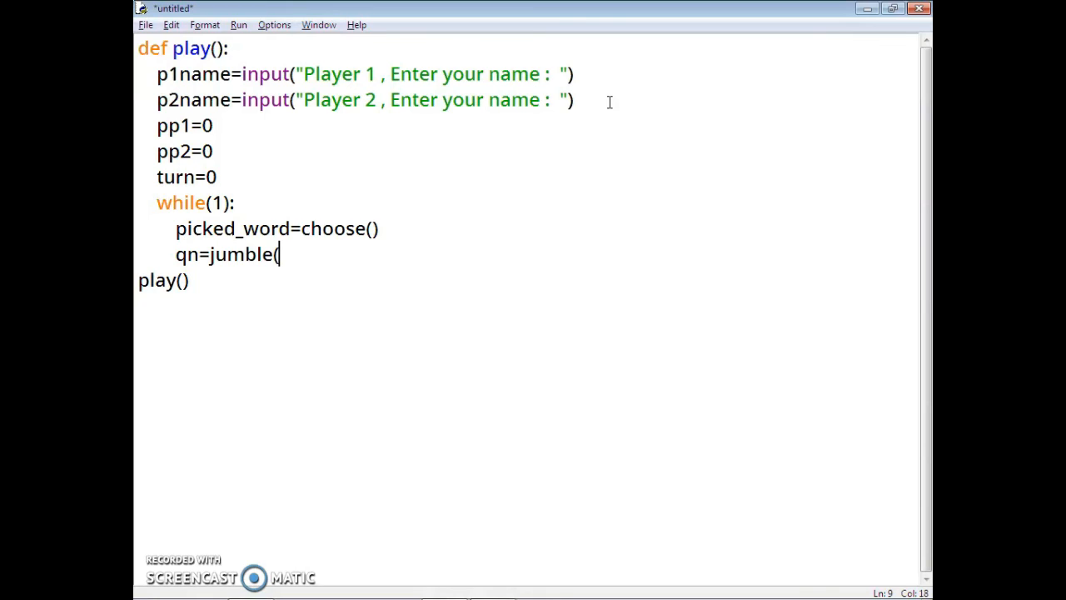
{"action": "type", "text": "pice"}
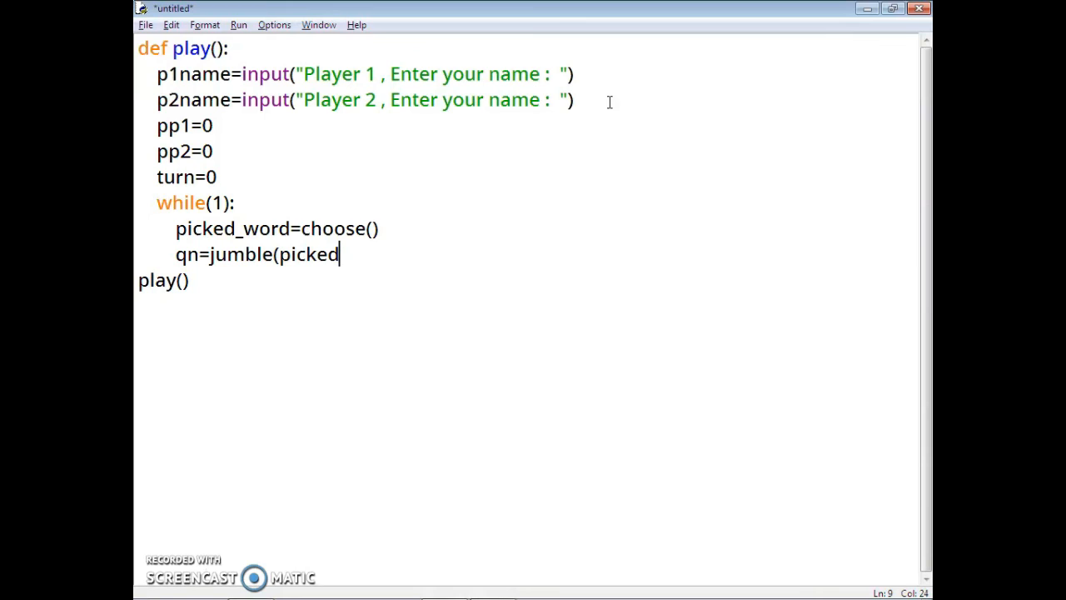
{"action": "type", "text": "_w"}
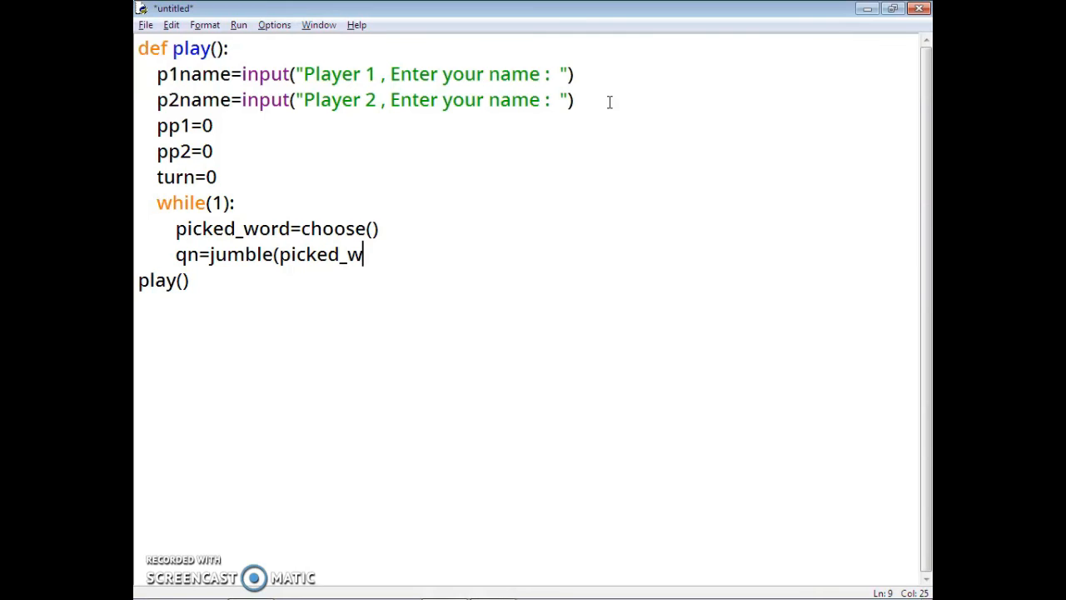
{"action": "type", "text": "ord)"}
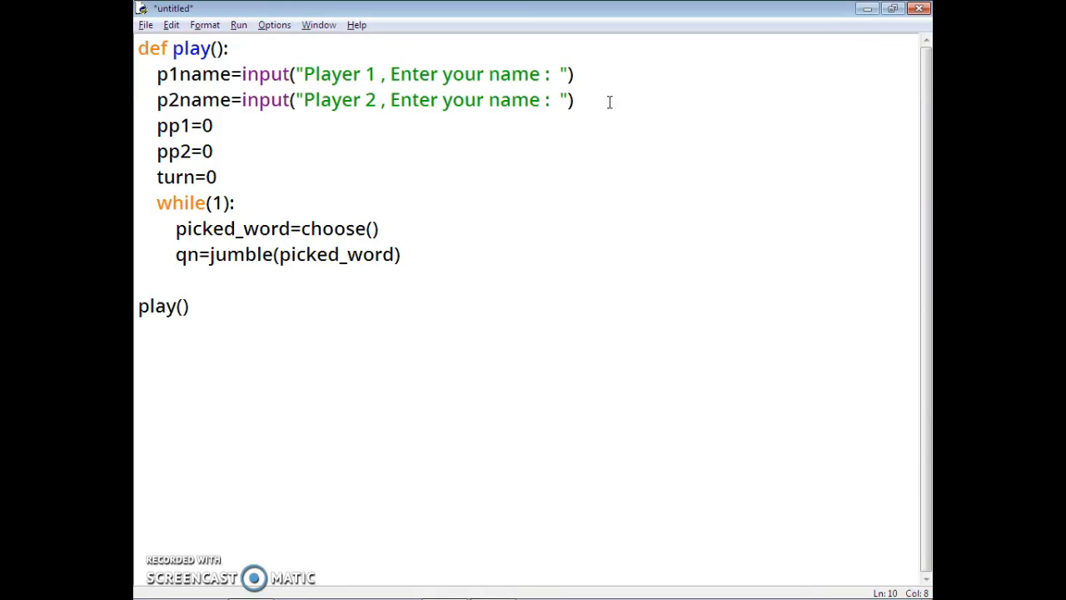
{"action": "type", "text": "print"}
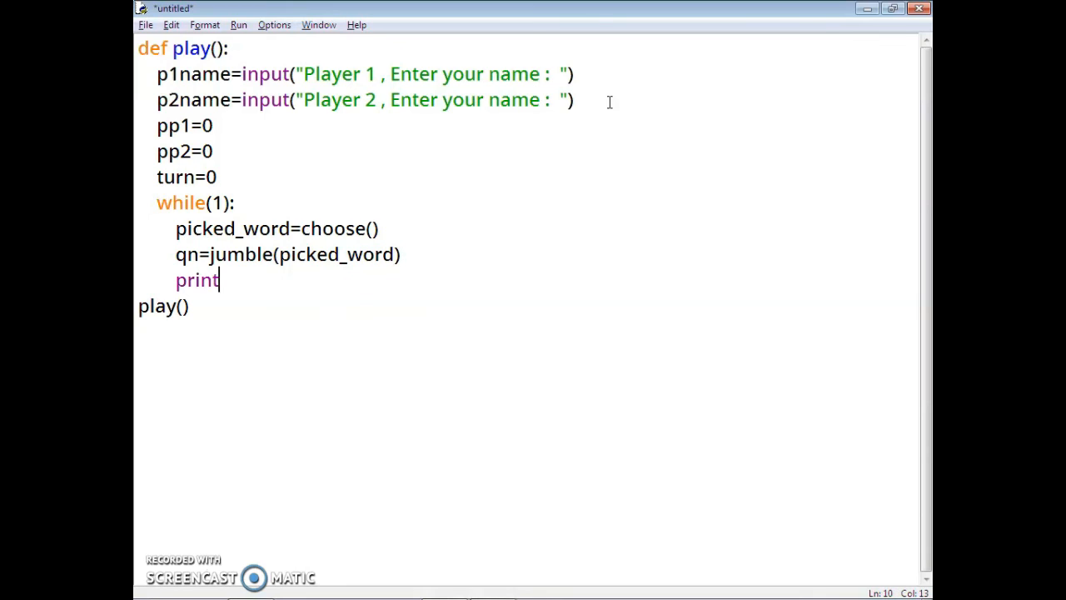
{"action": "type", "text": "(qn"}
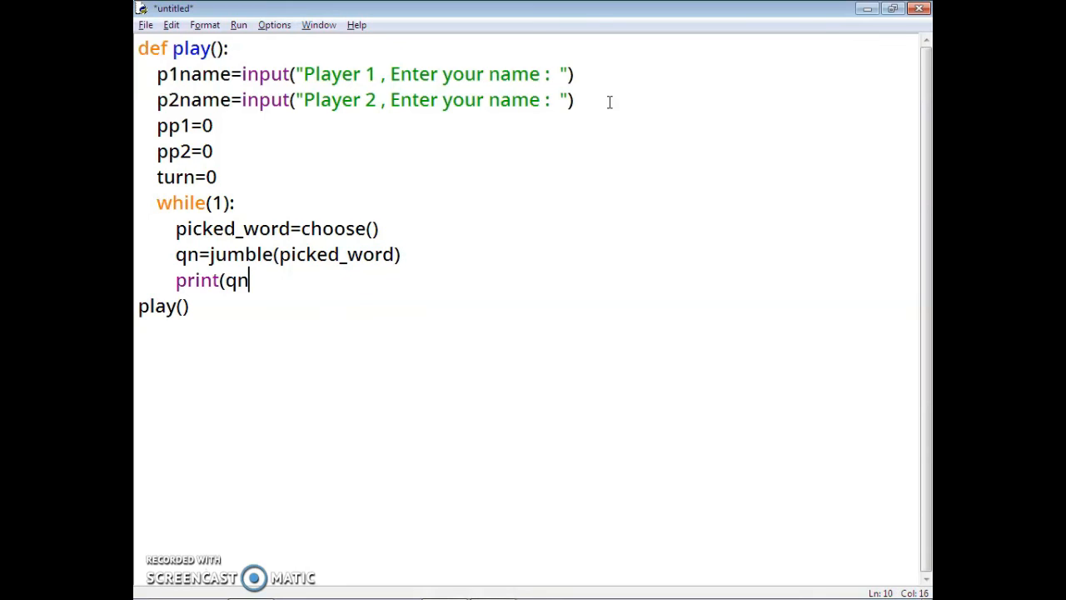
{"action": "type", "text": ")"}
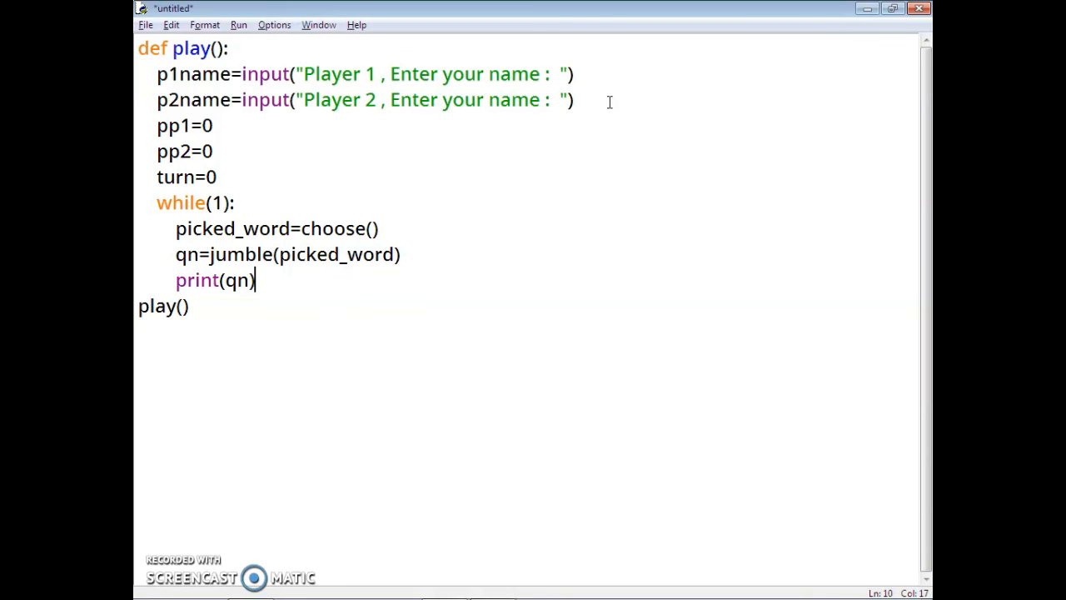